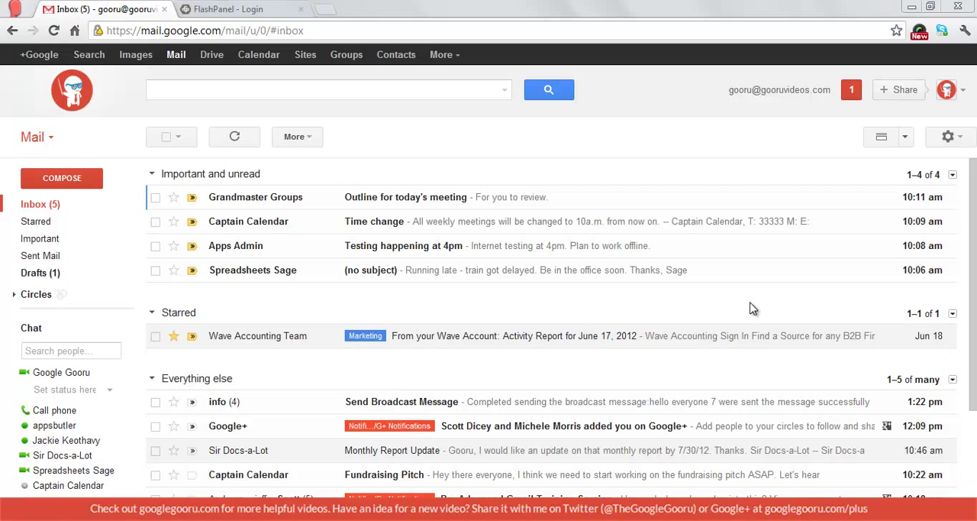
mouse_move(766, 299)
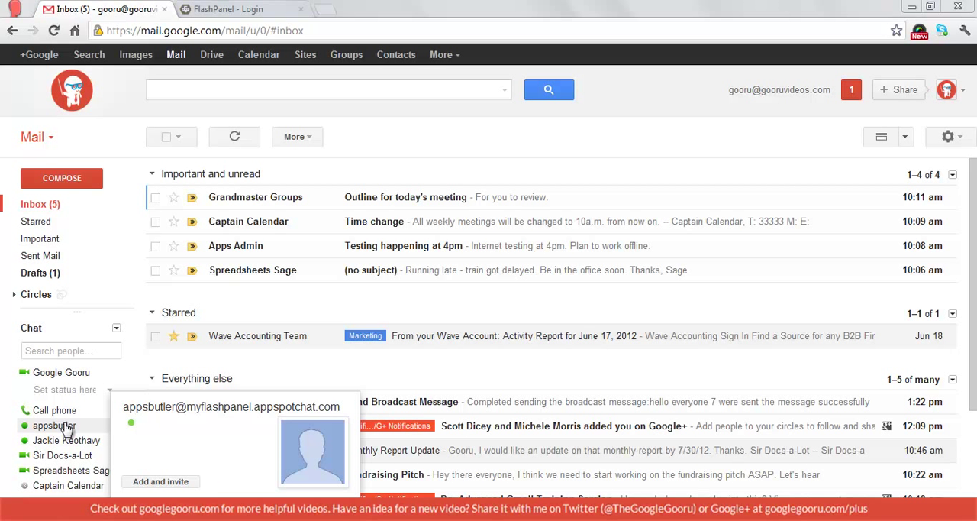
Step: Ask the appsbutler bot for 'captain calendar' to retrieve the contact's emails and phone number
click(55, 425)
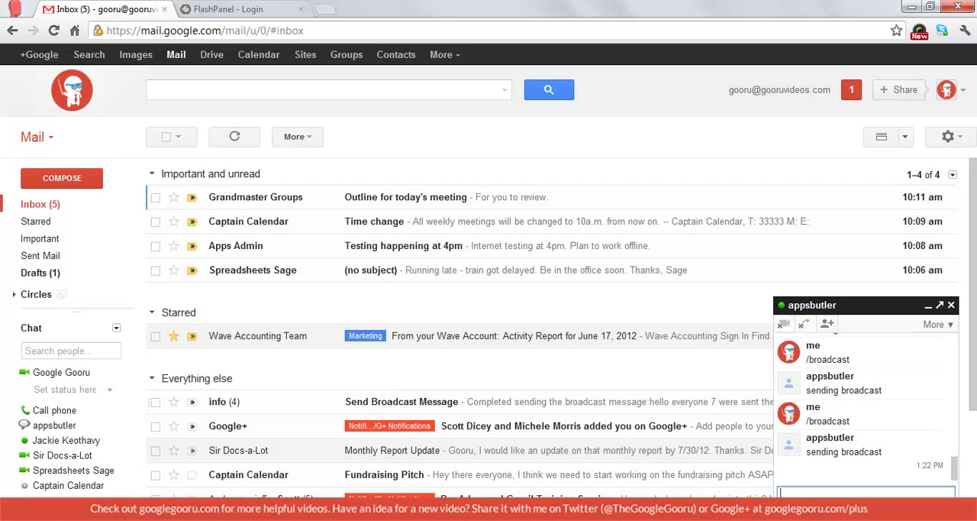
text(captain cal)
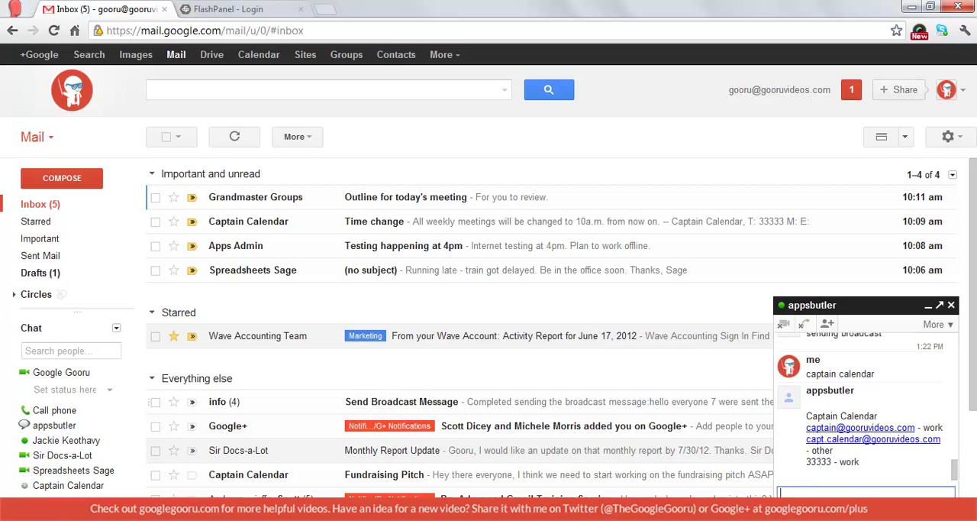
mouse_move(913, 461)
text(/broadcast meeting )
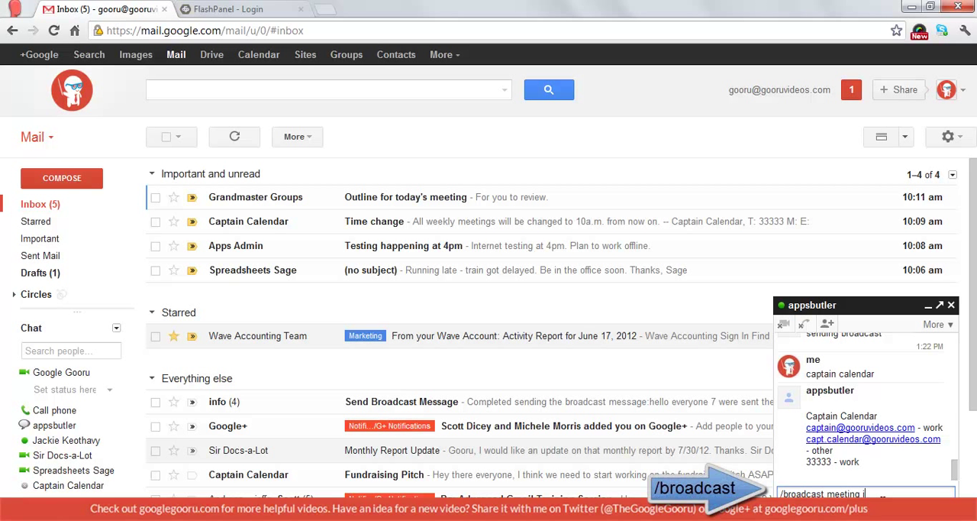
Step: Compose '/broadcast meeting in 5 minutes' in the appsbutler chat without sending it
text(in 5 minutes)
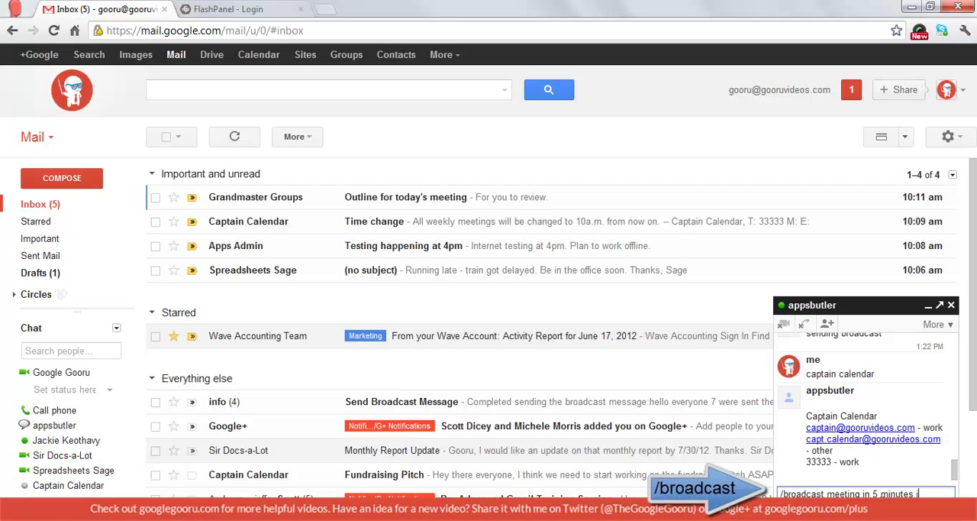